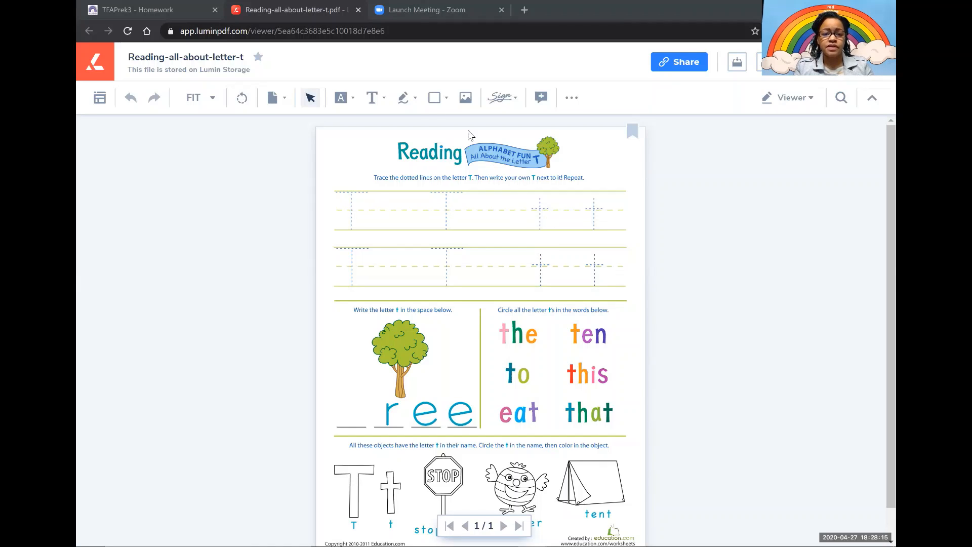
Pick the black Freehand pen and make its stroke thicker
click(402, 97)
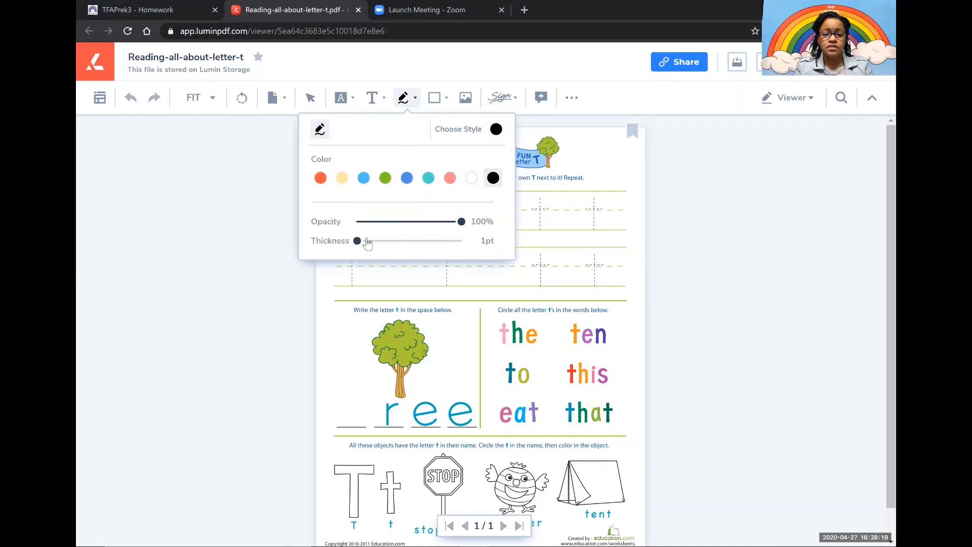
drag(357, 241, 368, 240)
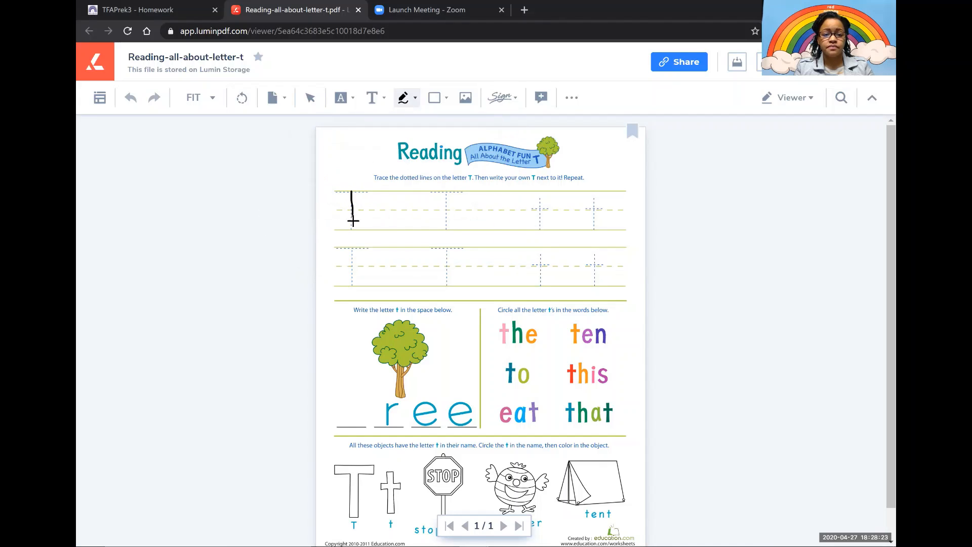
Ink over the first row's dotted letters: two capital Ts and two lowercase ts
drag(353, 221, 365, 191)
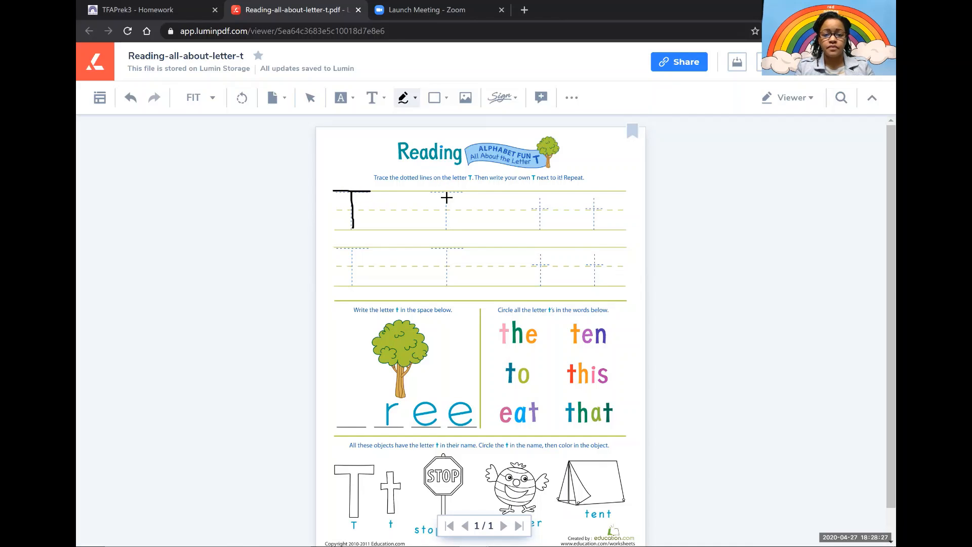
drag(445, 189, 445, 229)
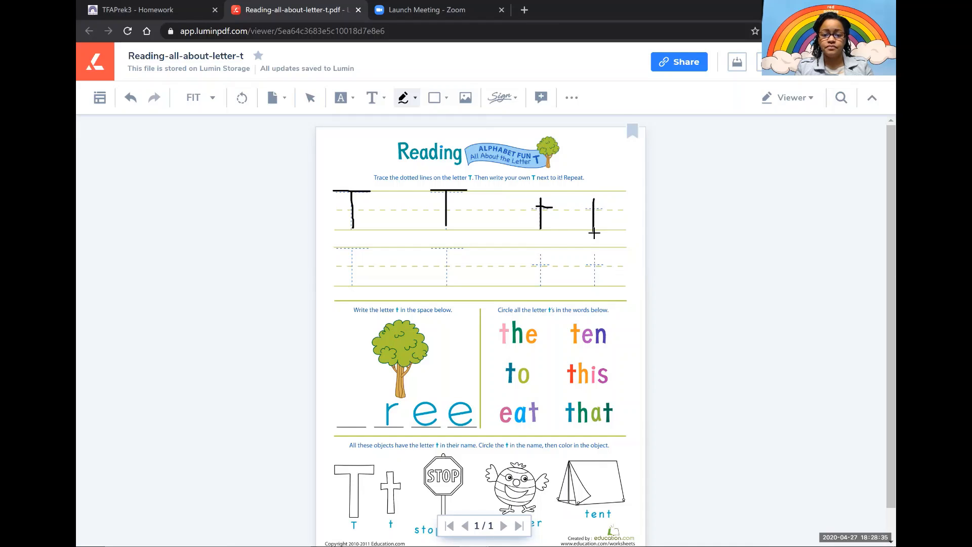
drag(586, 209, 606, 208)
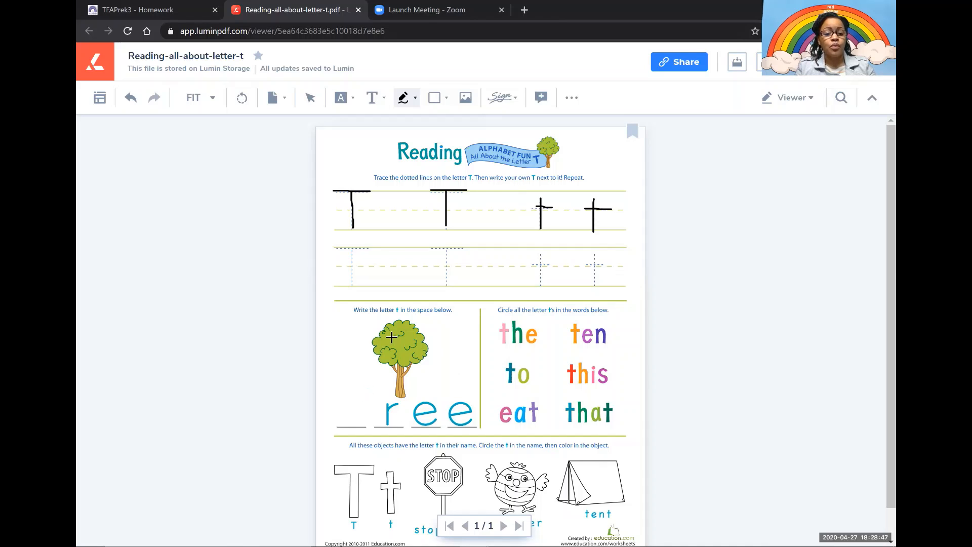
mouse_move(362, 376)
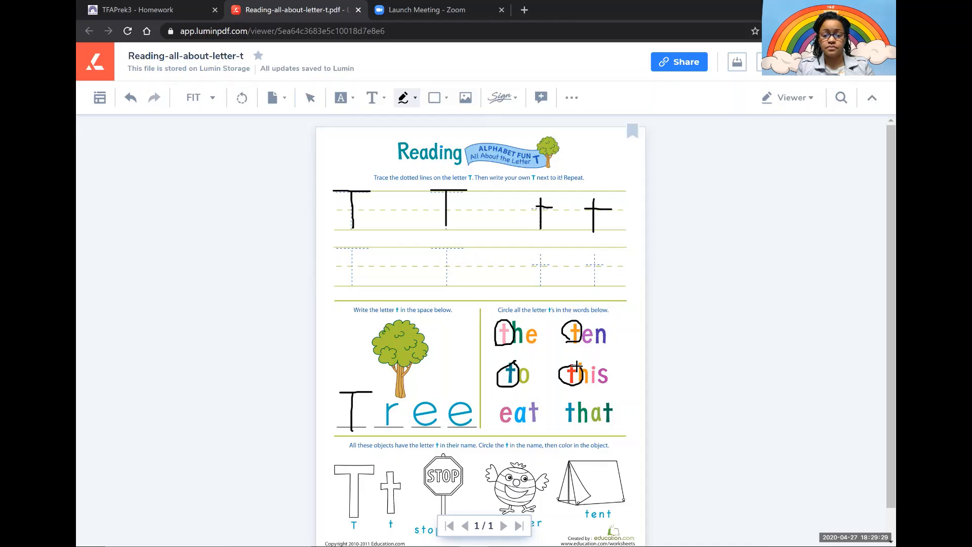
Circle the t in the word 'eat'
drag(539, 425, 531, 410)
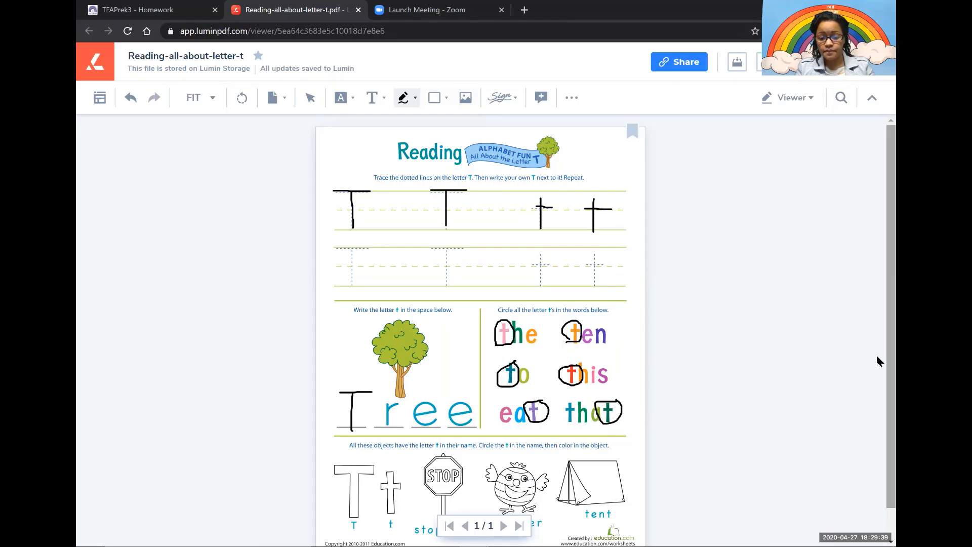
Scroll to the object labels and draw a loop around the T under the big T
scroll(down, 3)
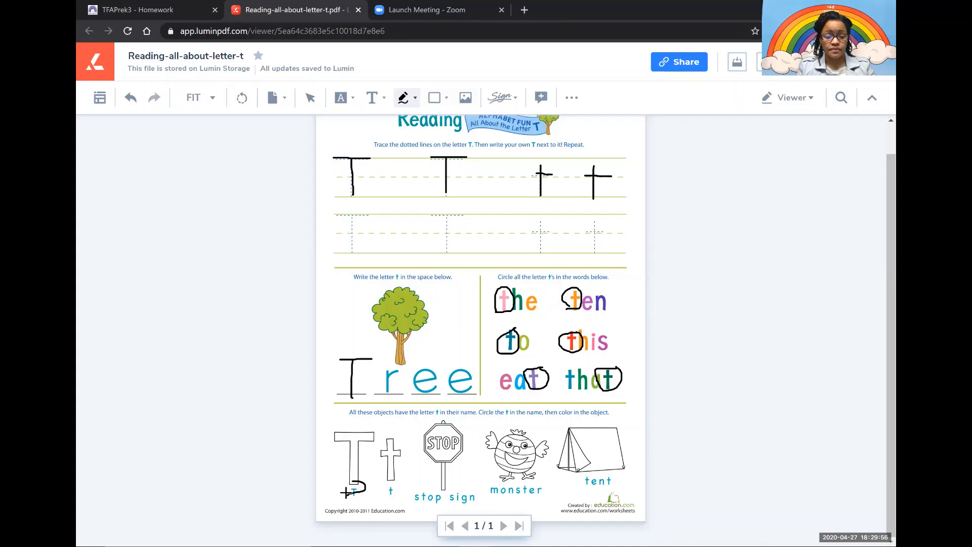
drag(348, 497, 385, 490)
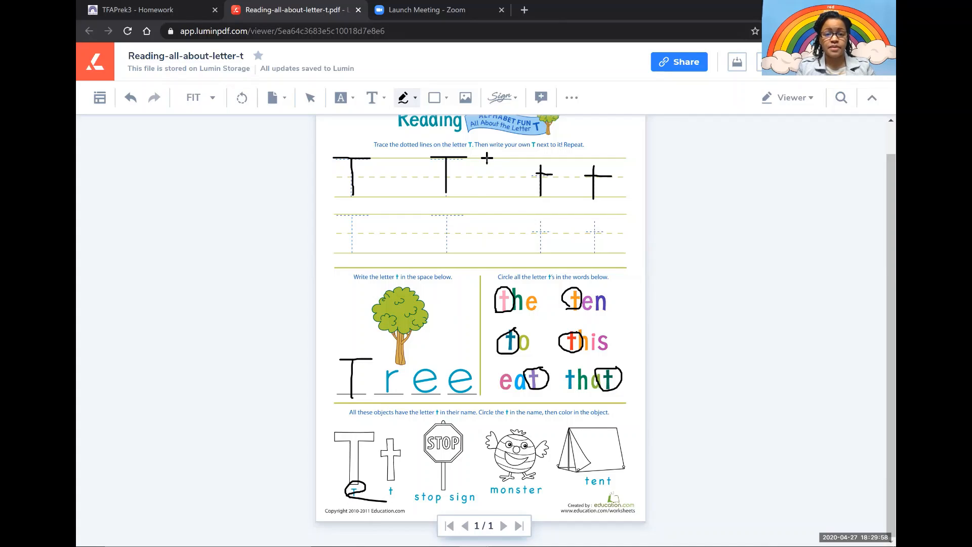
Switch to selecting annotations, then draw neat circles around the T and small t labels
click(415, 98)
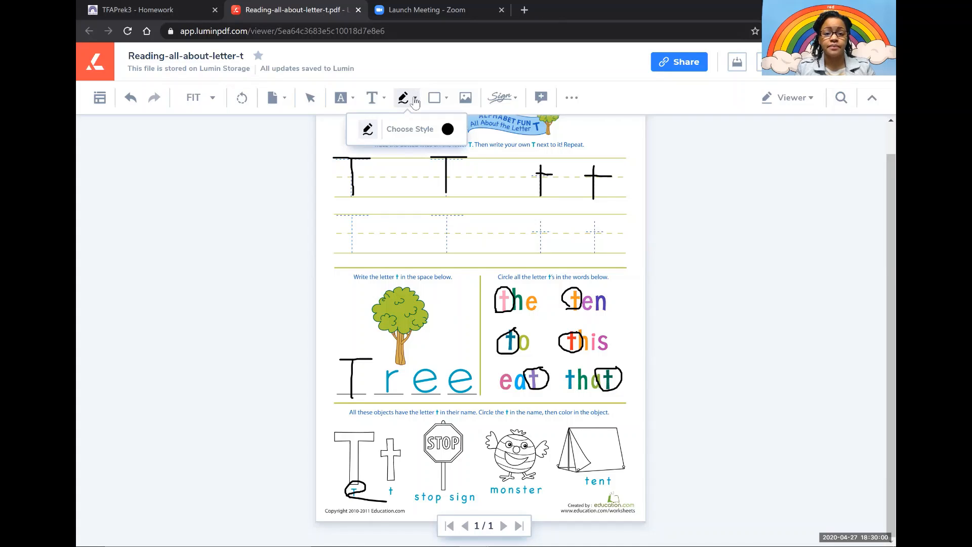
mouse_move(309, 98)
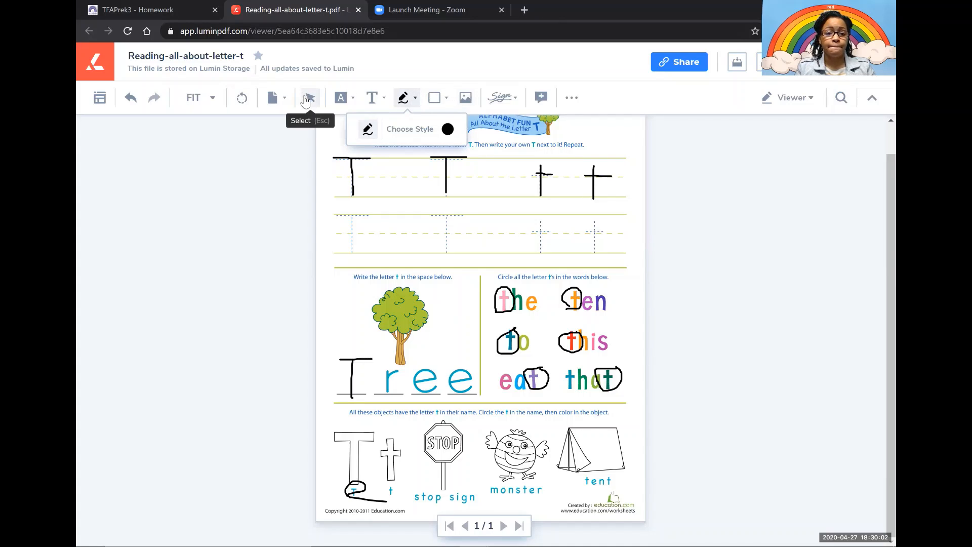
click(309, 97)
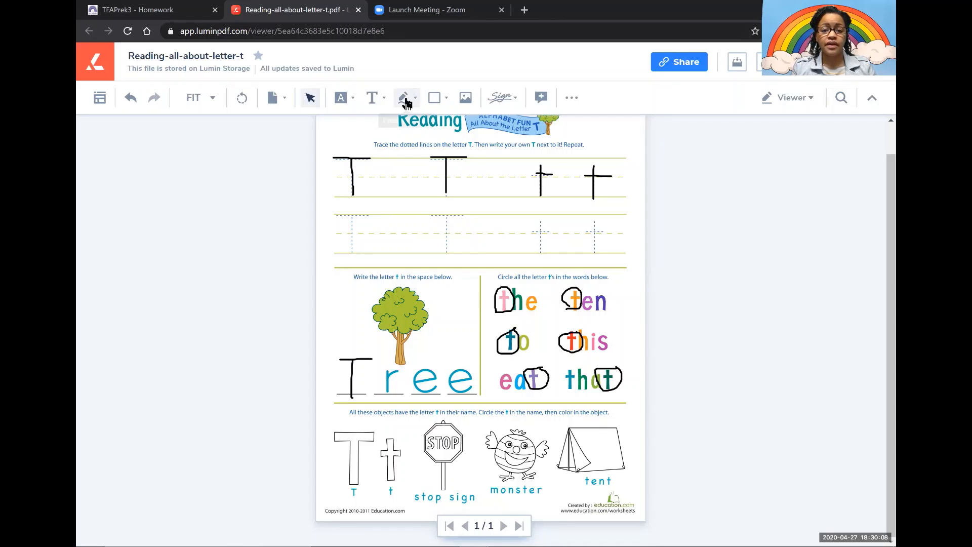
drag(363, 483, 340, 507)
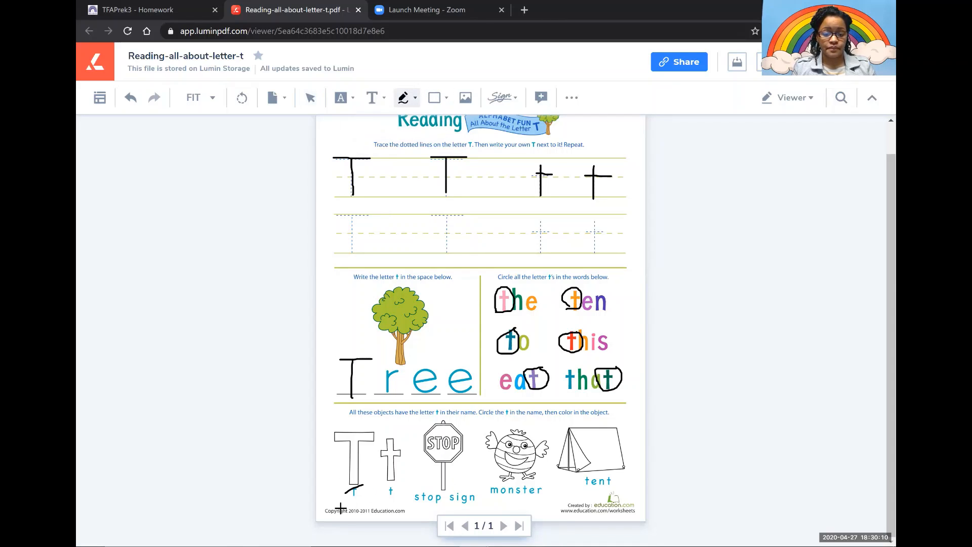
drag(345, 490, 357, 509)
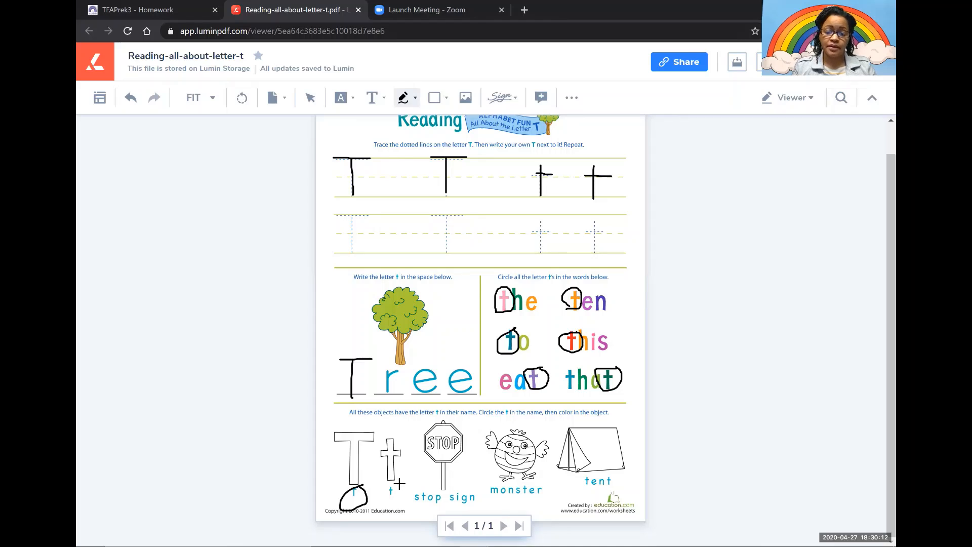
drag(384, 483, 409, 502)
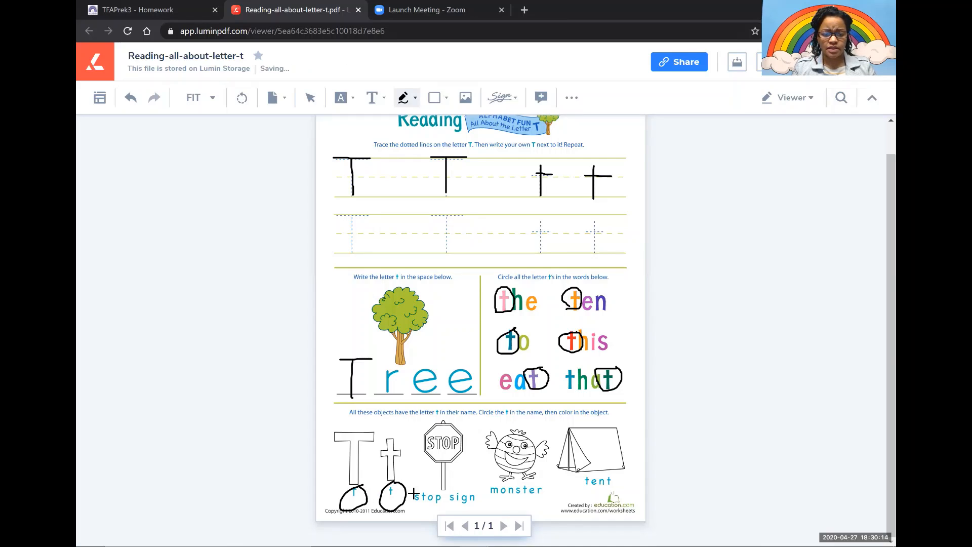